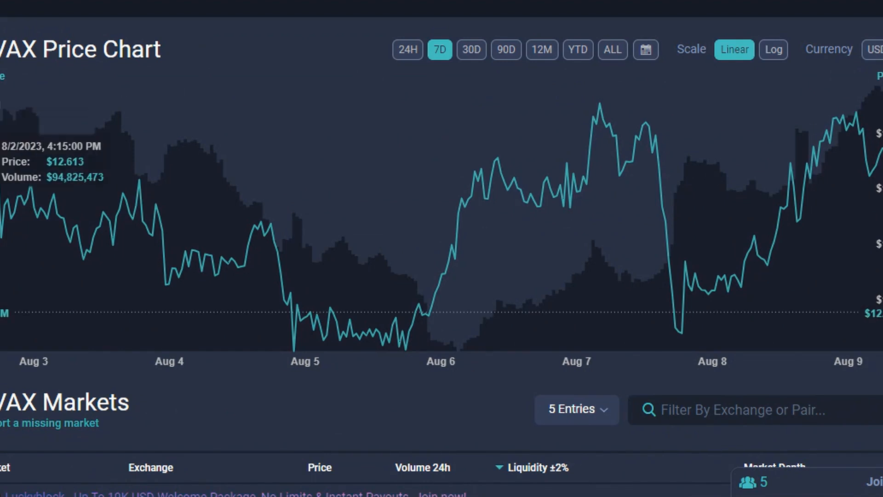
mouse_move(36, 216)
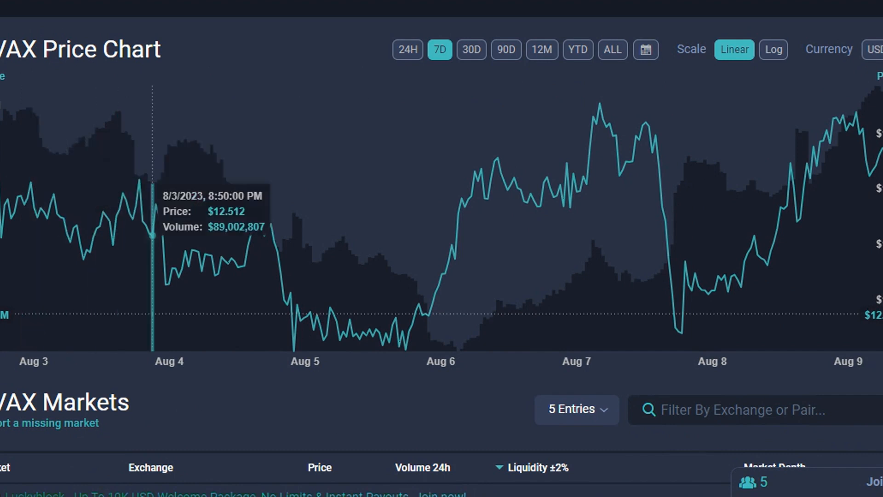
mouse_move(220, 258)
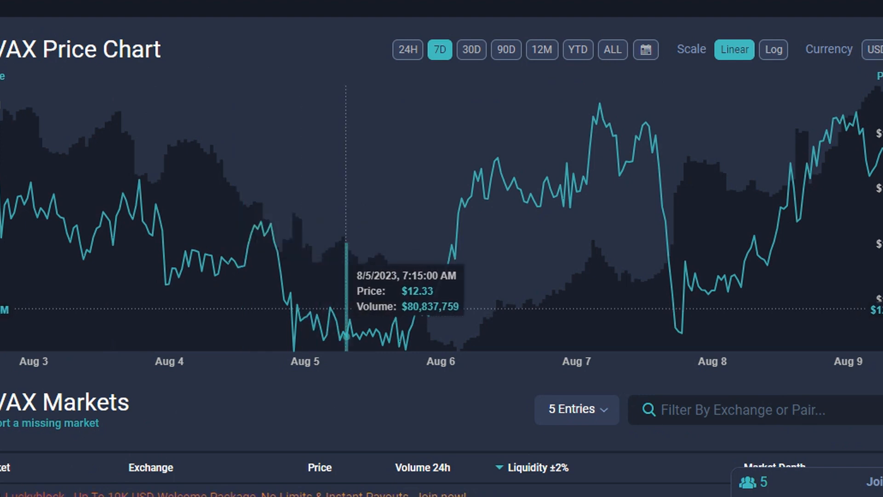
mouse_move(363, 298)
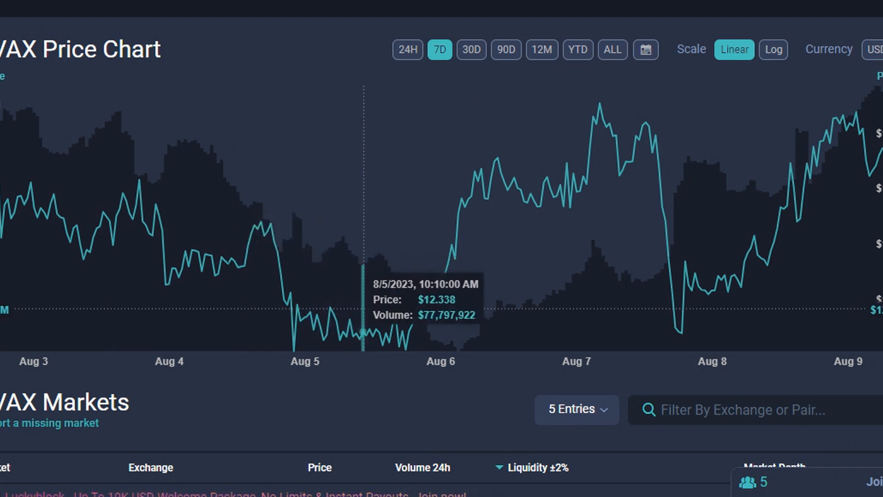
mouse_move(431, 309)
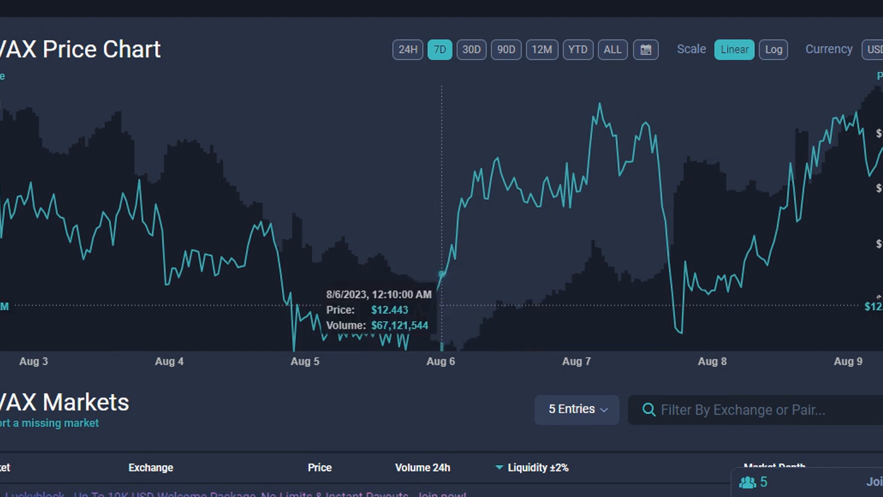
mouse_move(529, 194)
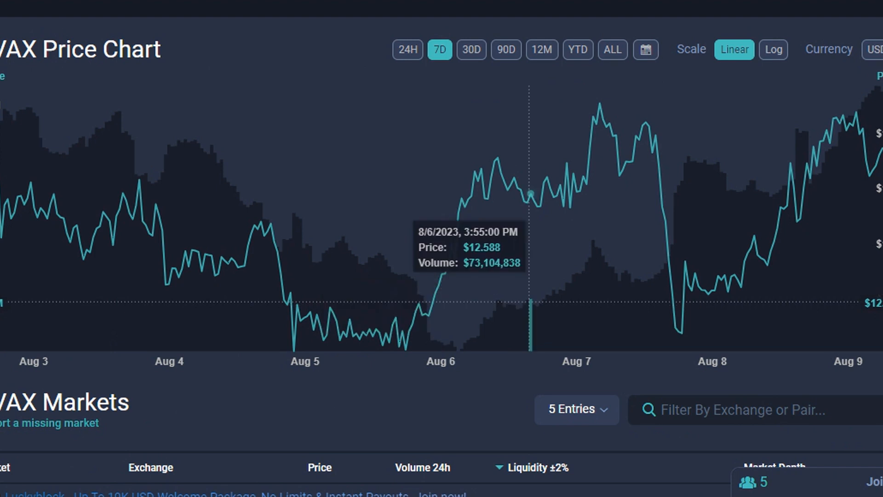
mouse_move(552, 195)
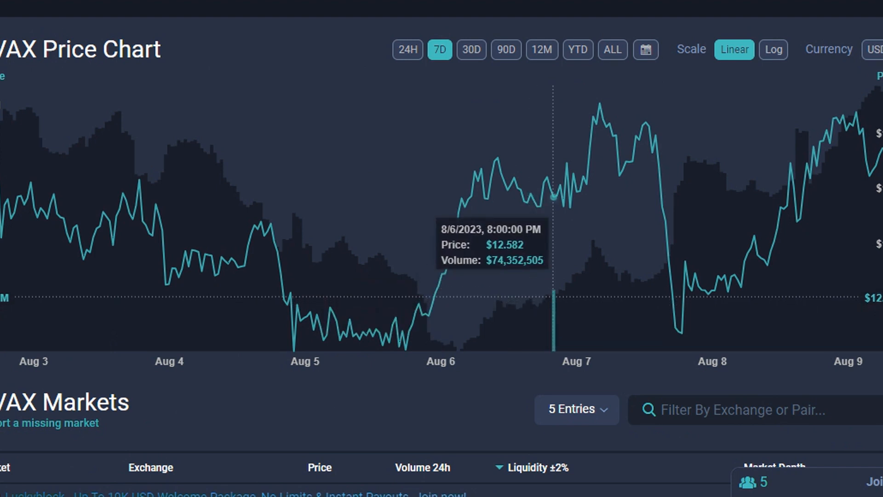
mouse_move(599, 103)
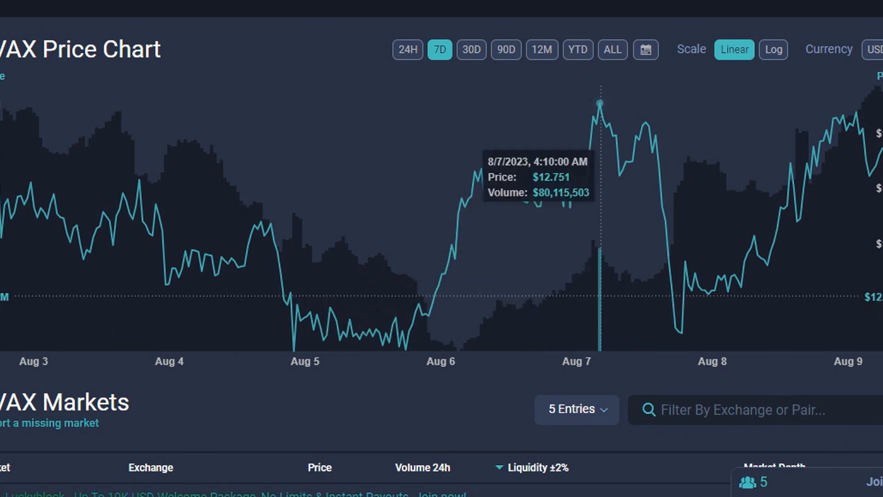
mouse_move(654, 136)
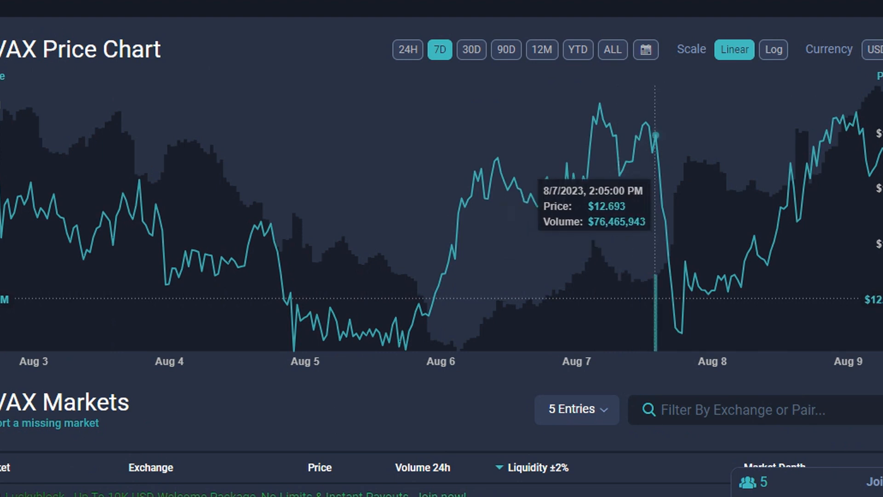
mouse_move(675, 289)
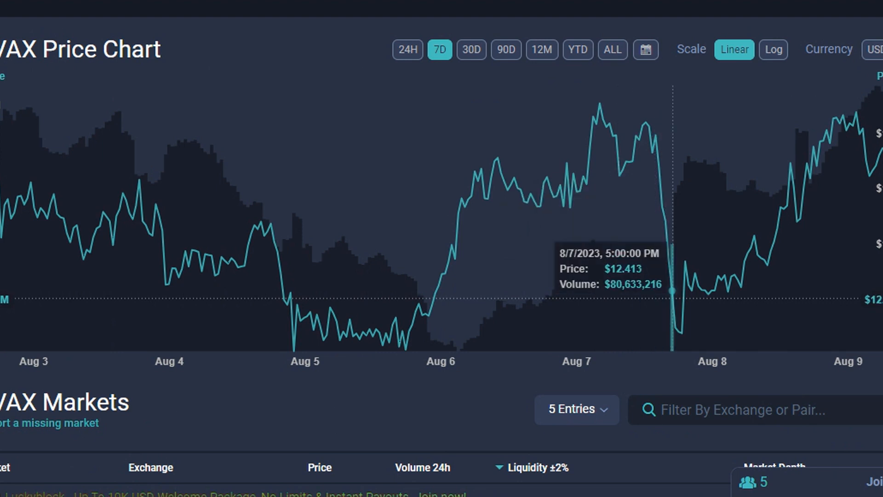
mouse_move(725, 276)
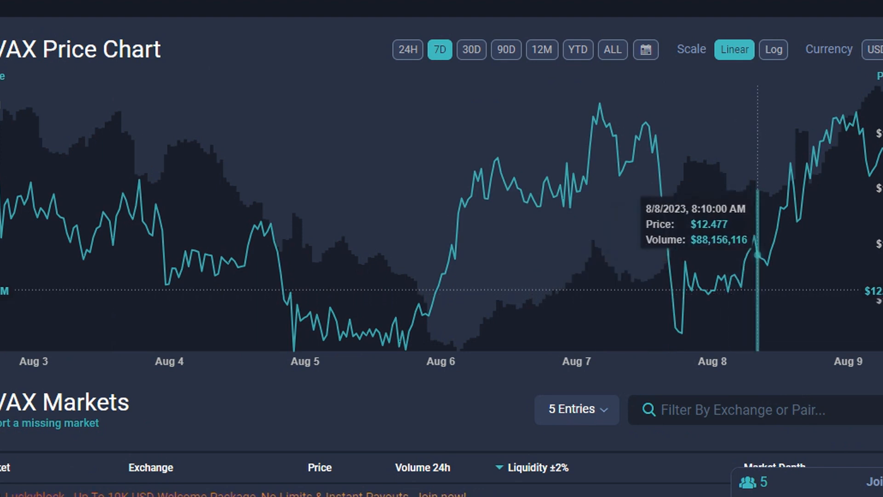
mouse_move(795, 220)
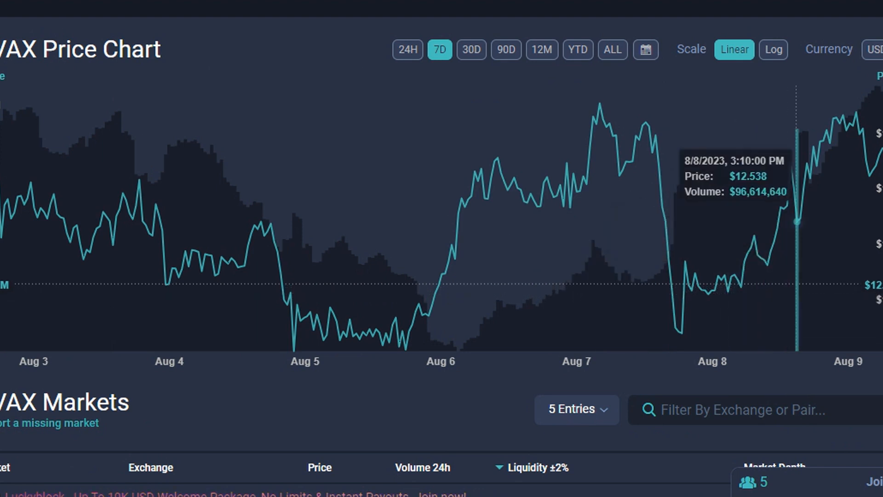
mouse_move(831, 119)
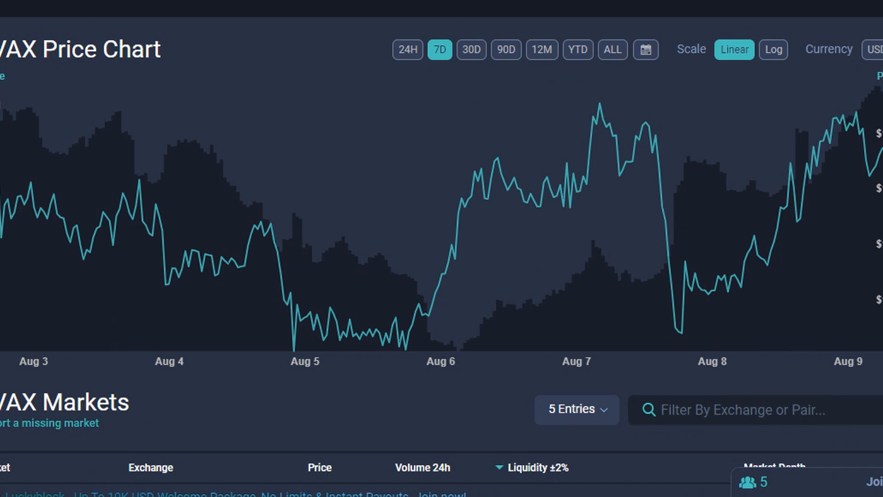
scroll(down, 3)
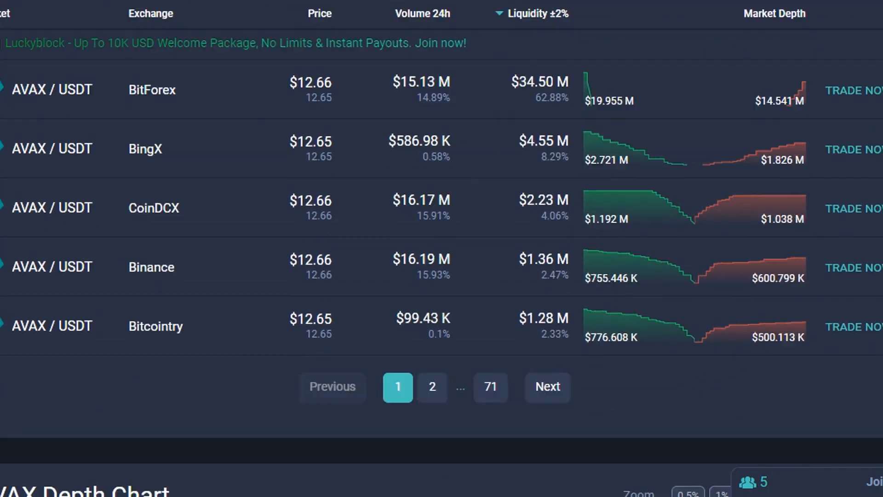
scroll(down, 3)
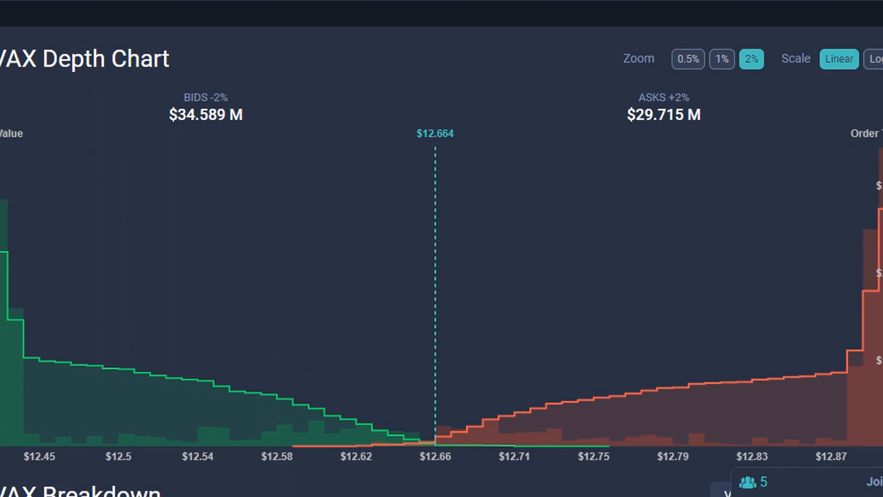
mouse_move(435, 431)
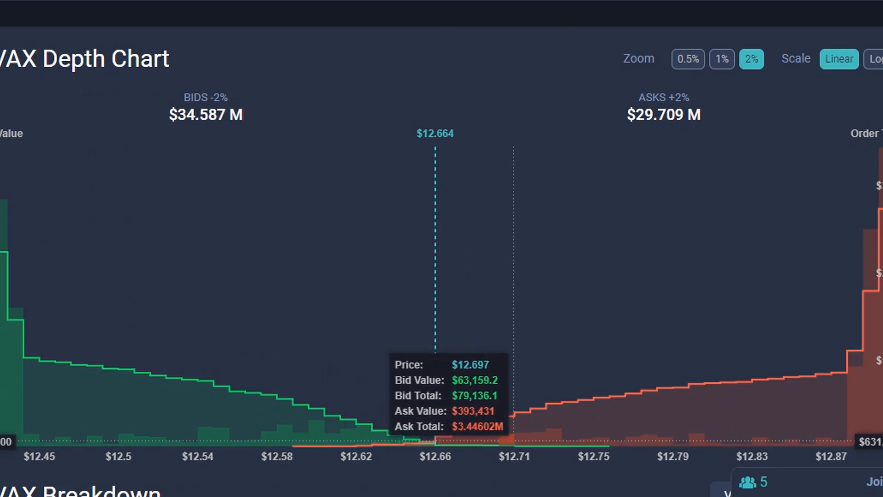
mouse_move(566, 395)
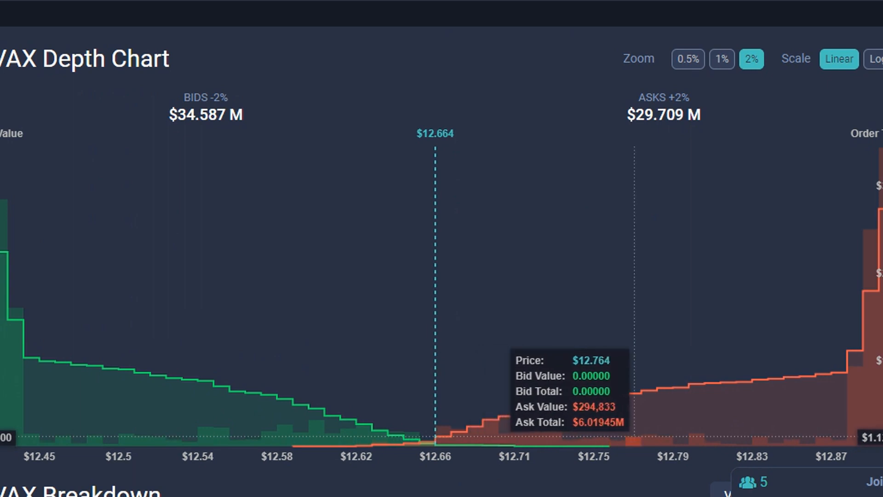
mouse_move(687, 383)
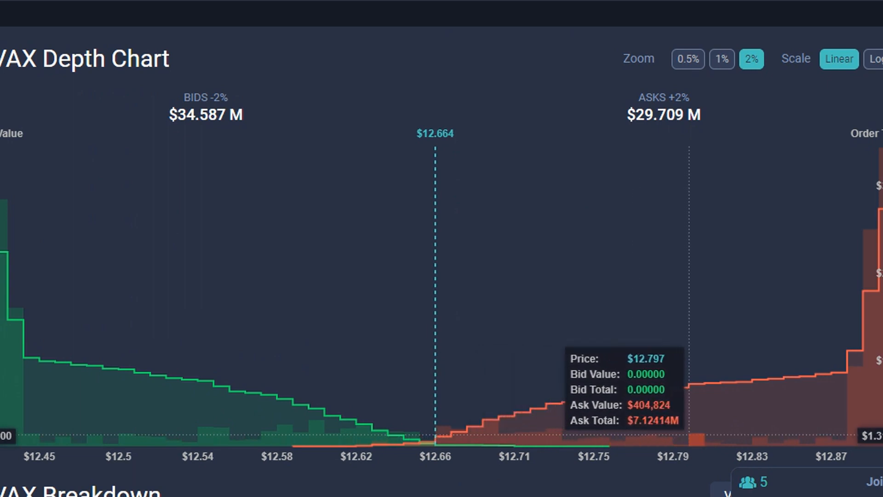
mouse_move(749, 394)
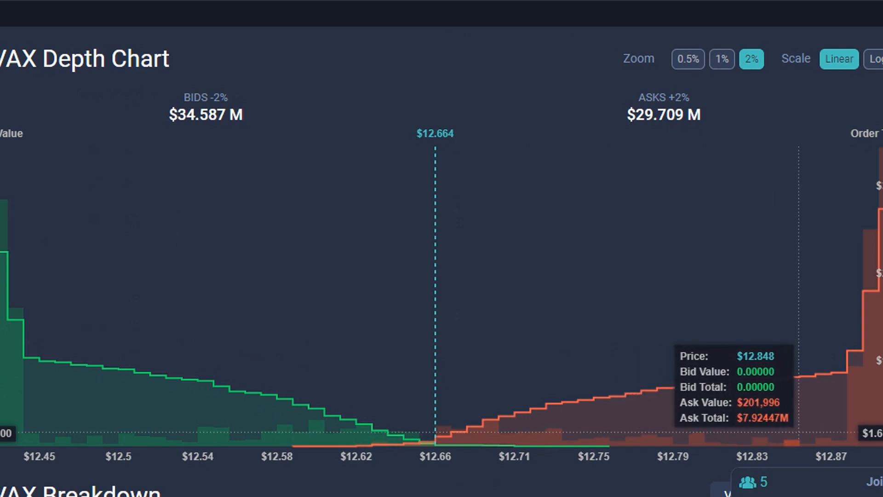
mouse_move(828, 383)
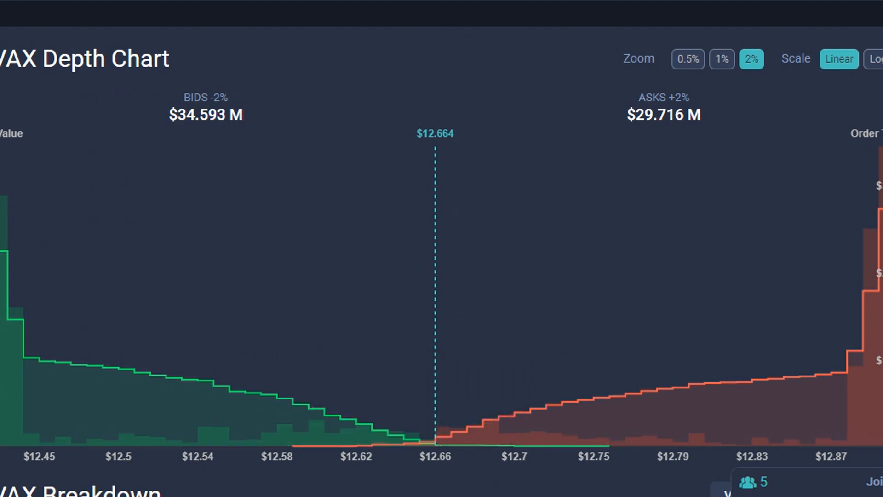
mouse_move(236, 386)
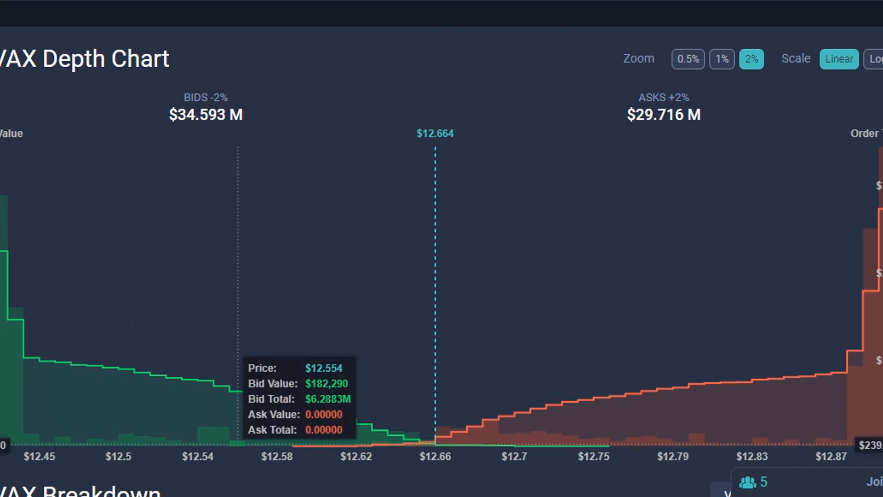
mouse_move(220, 395)
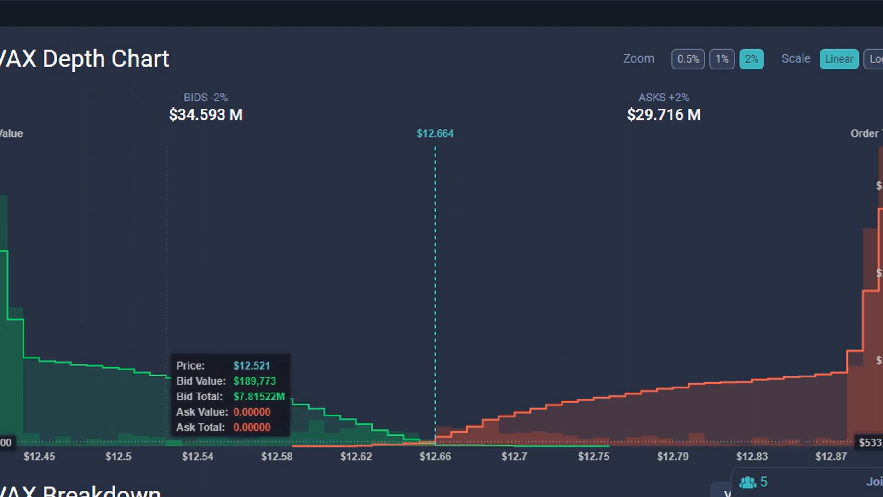
mouse_move(113, 372)
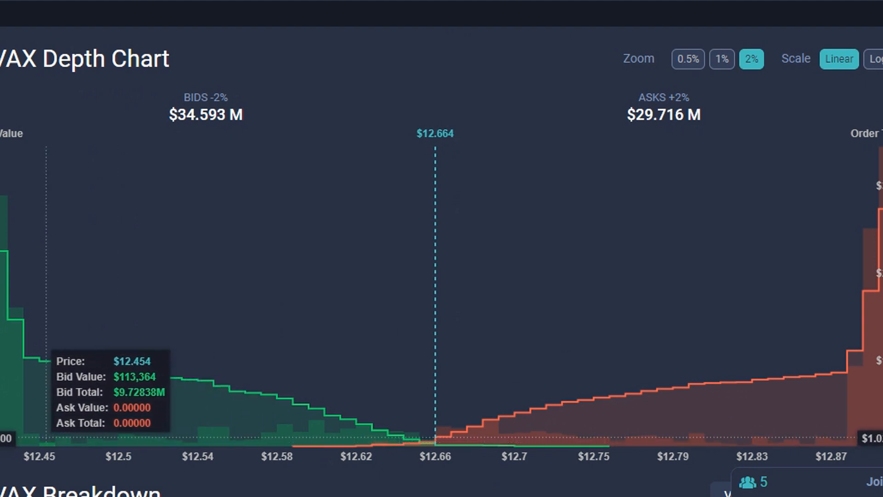
mouse_move(40, 361)
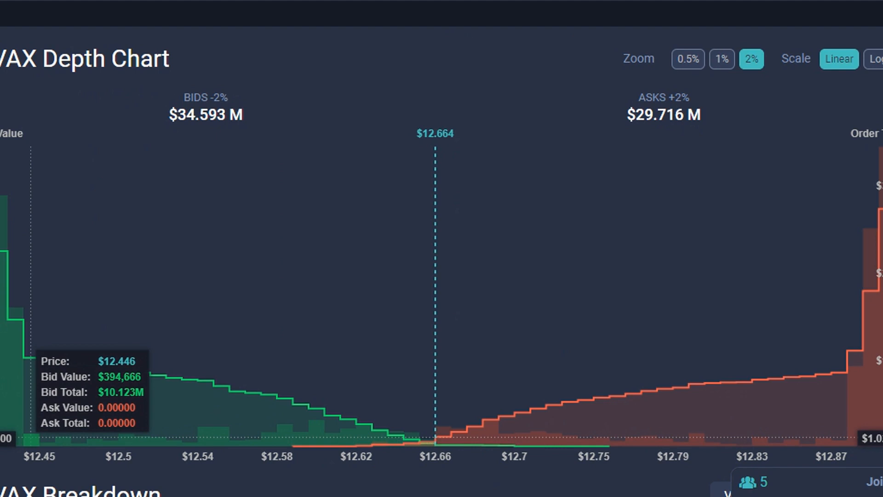